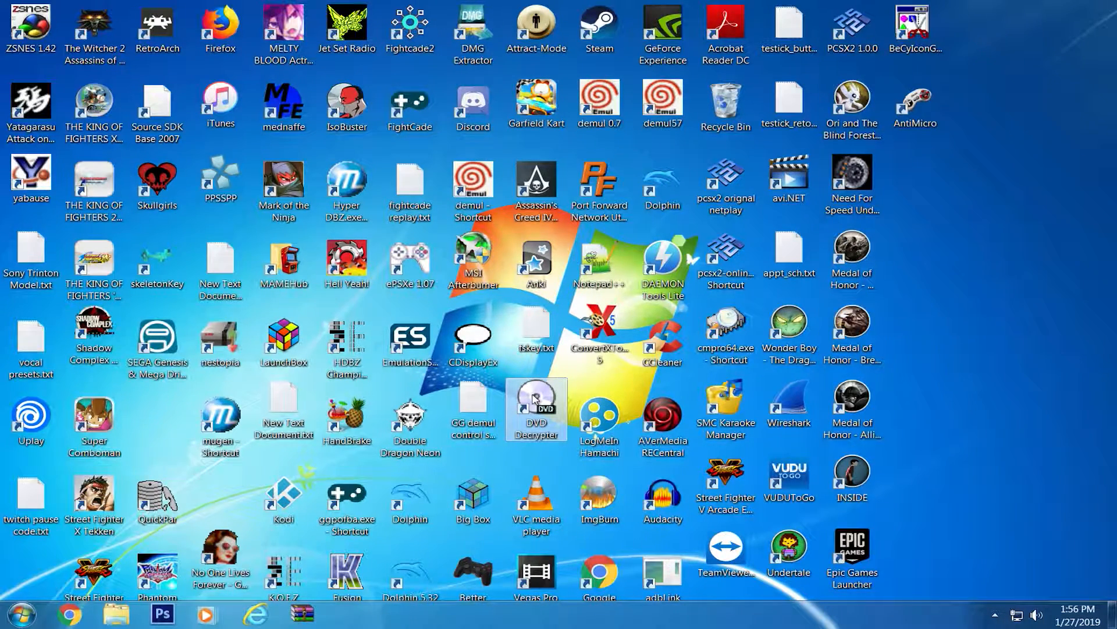
# Launch DVD Decrypter and confirm the disc as Region 1 (USA, Canada)
pyautogui.doubleClick(535, 408)
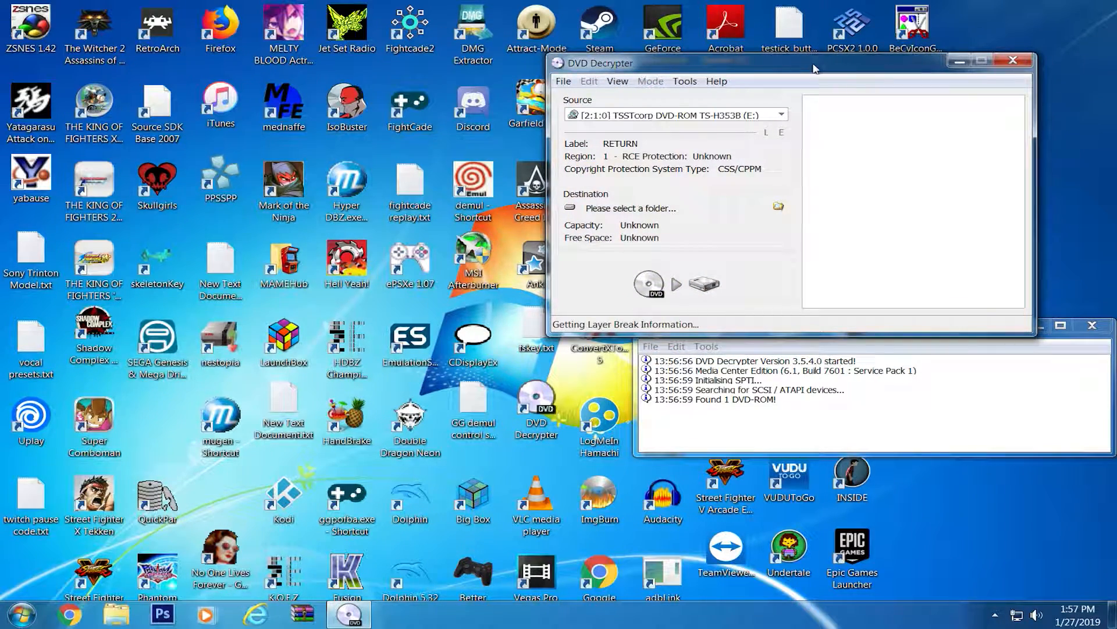
pyautogui.moveTo(806, 76)
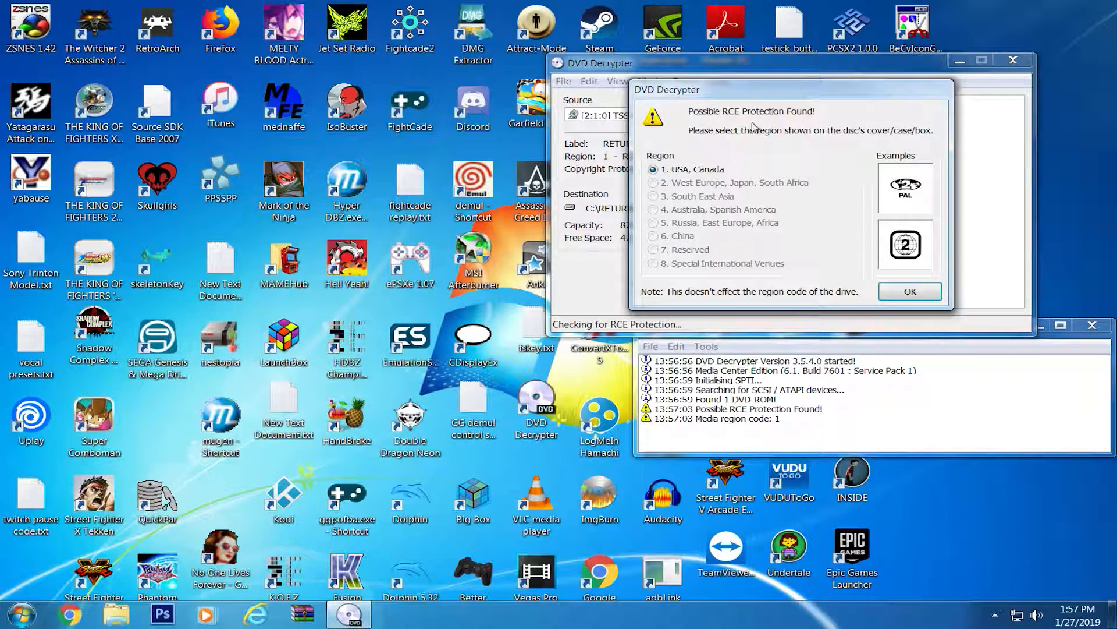
pyautogui.moveTo(765, 168)
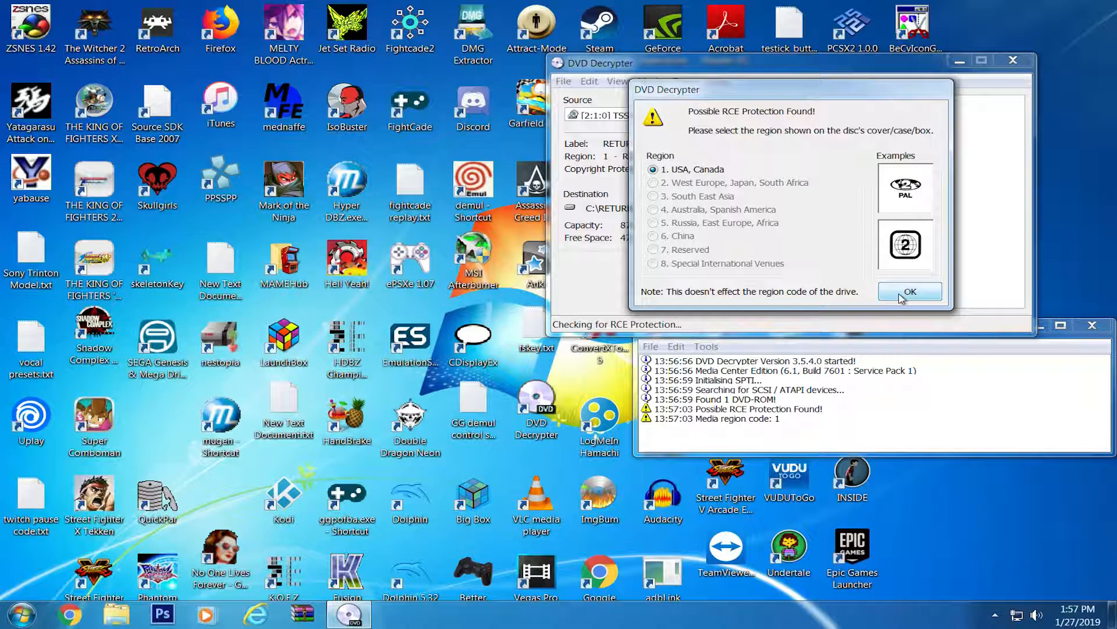
pyautogui.moveTo(913, 296)
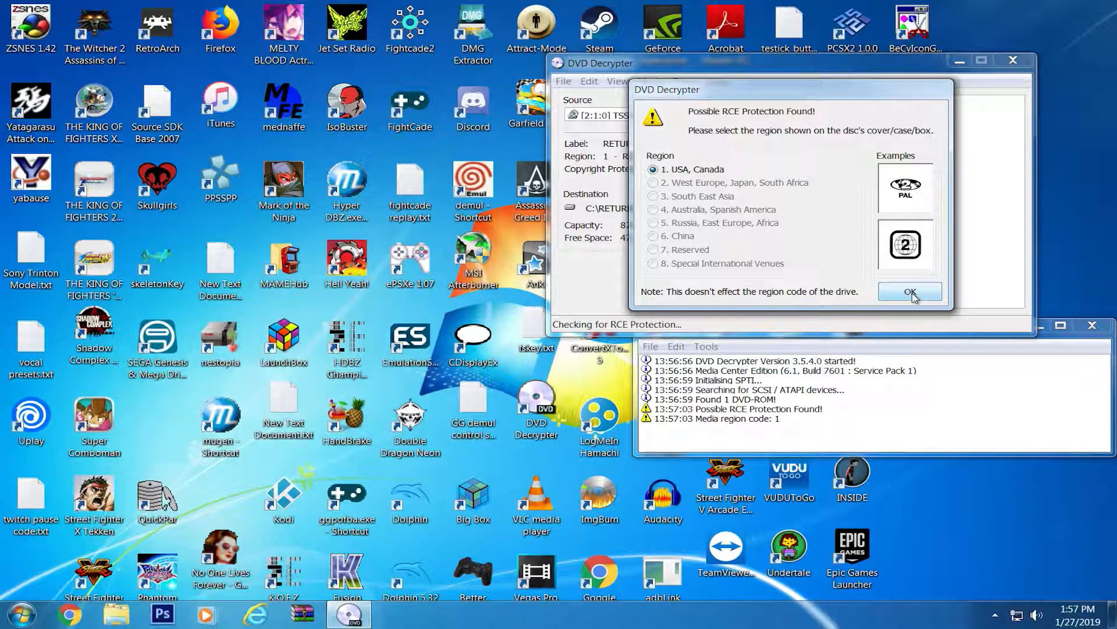
pyautogui.click(910, 291)
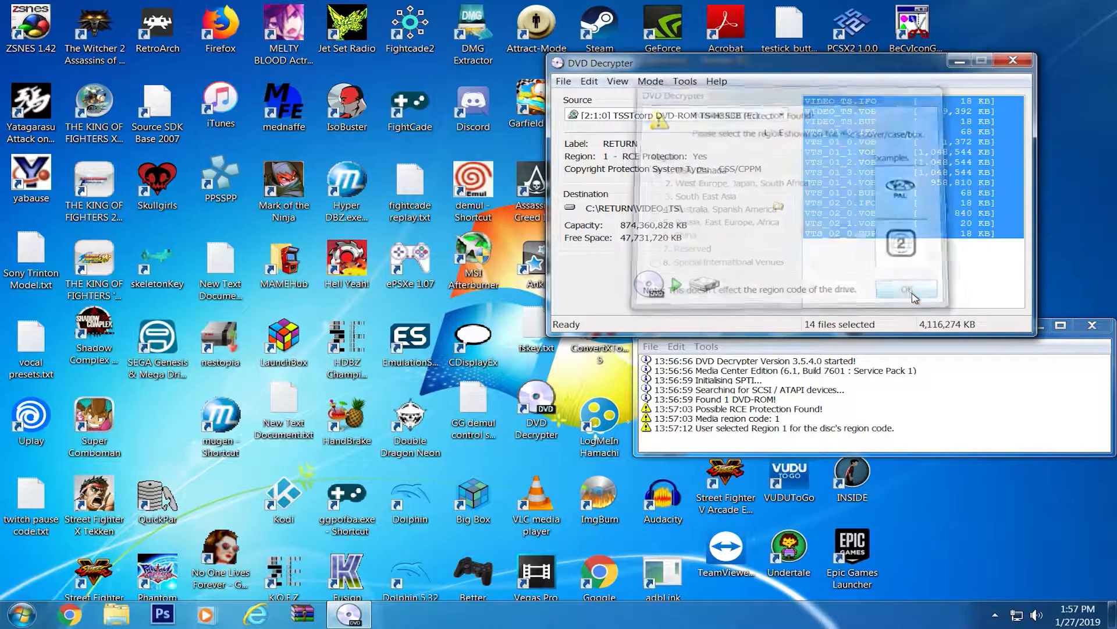
pyautogui.click(905, 290)
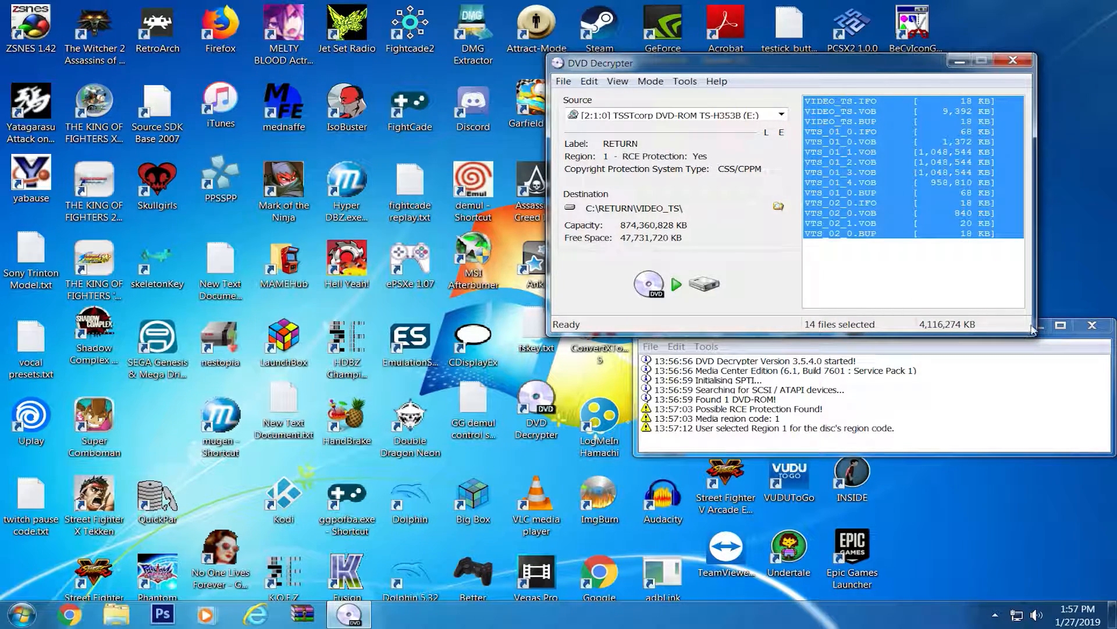
pyautogui.click(666, 115)
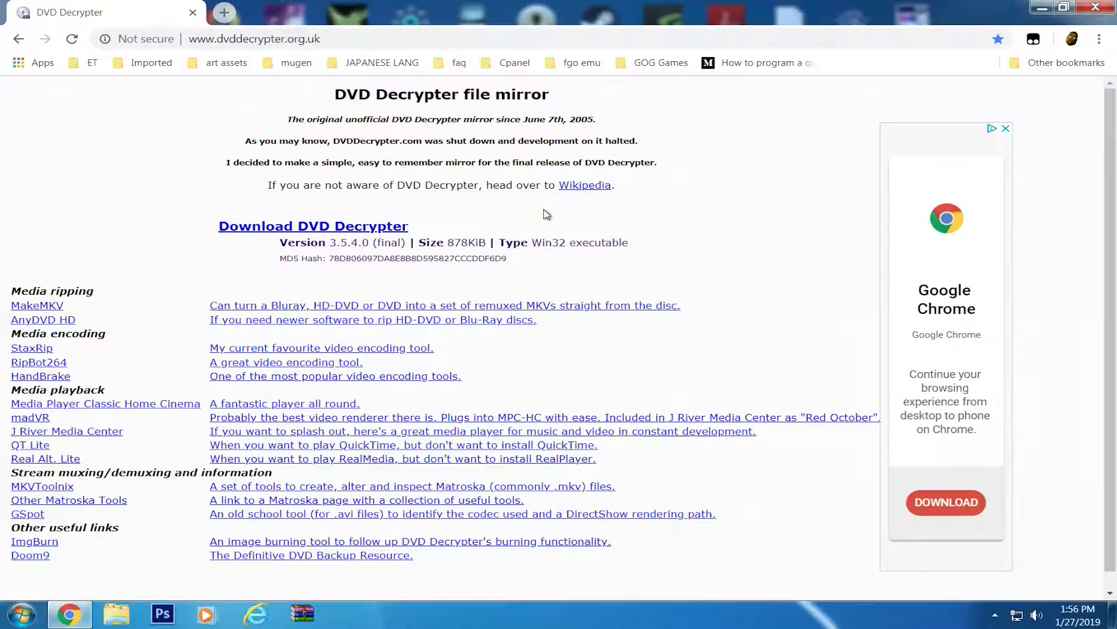
pyautogui.moveTo(306, 228)
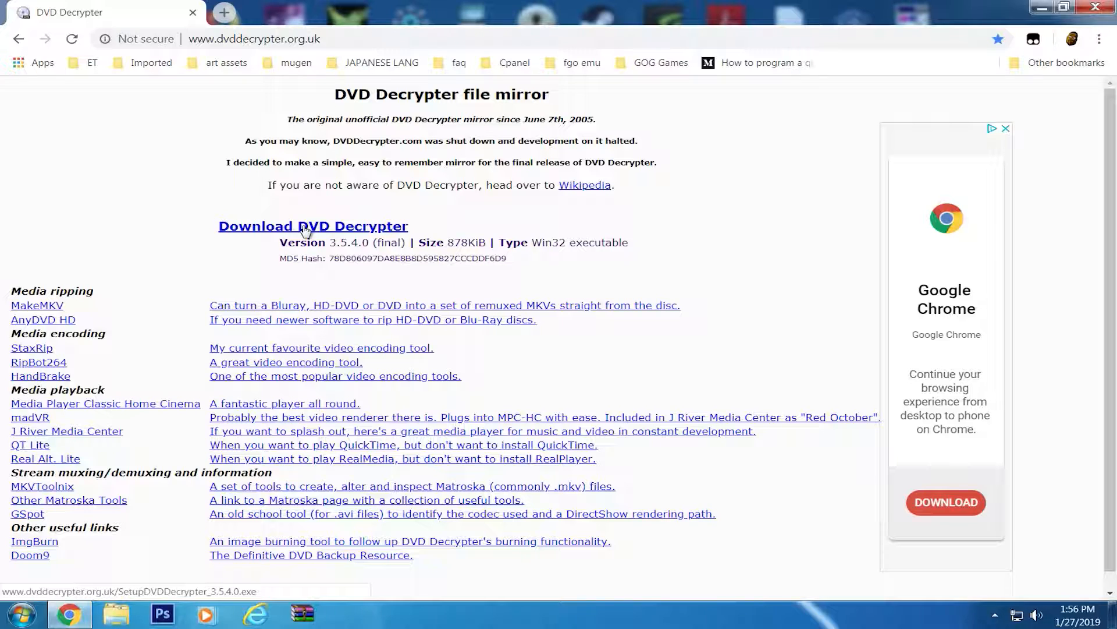
# Download the DVD Decrypter 3.5.4.0 setup file from the dvddecrypter.org.uk mirror
pyautogui.click(313, 226)
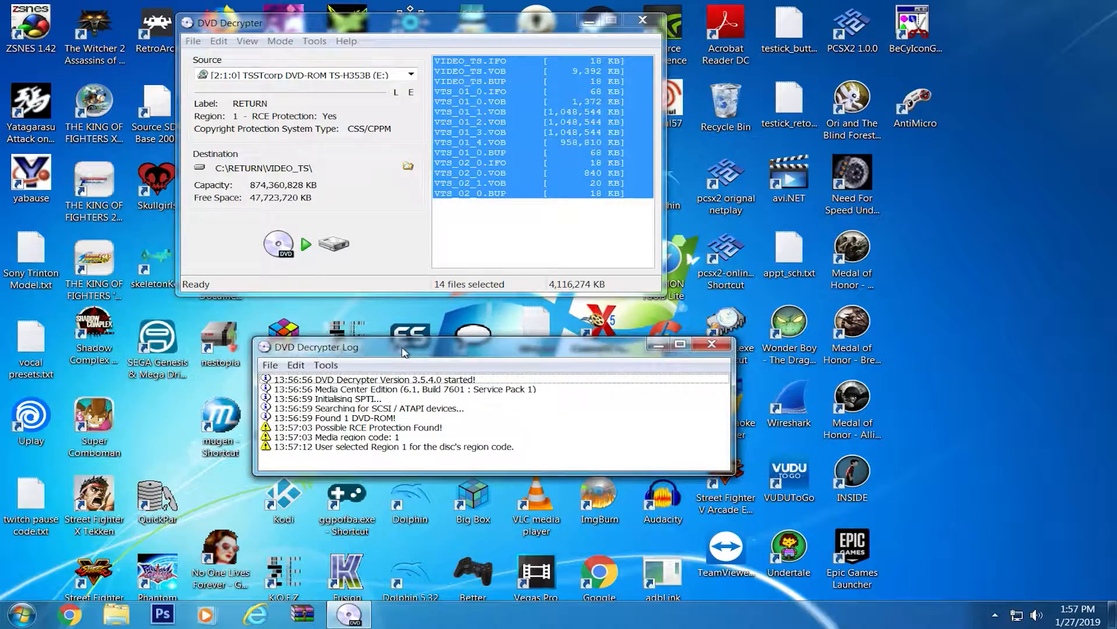
# Switch to ISO Read mode, reconfirm Region 1, and begin choosing the image destination
pyautogui.click(279, 41)
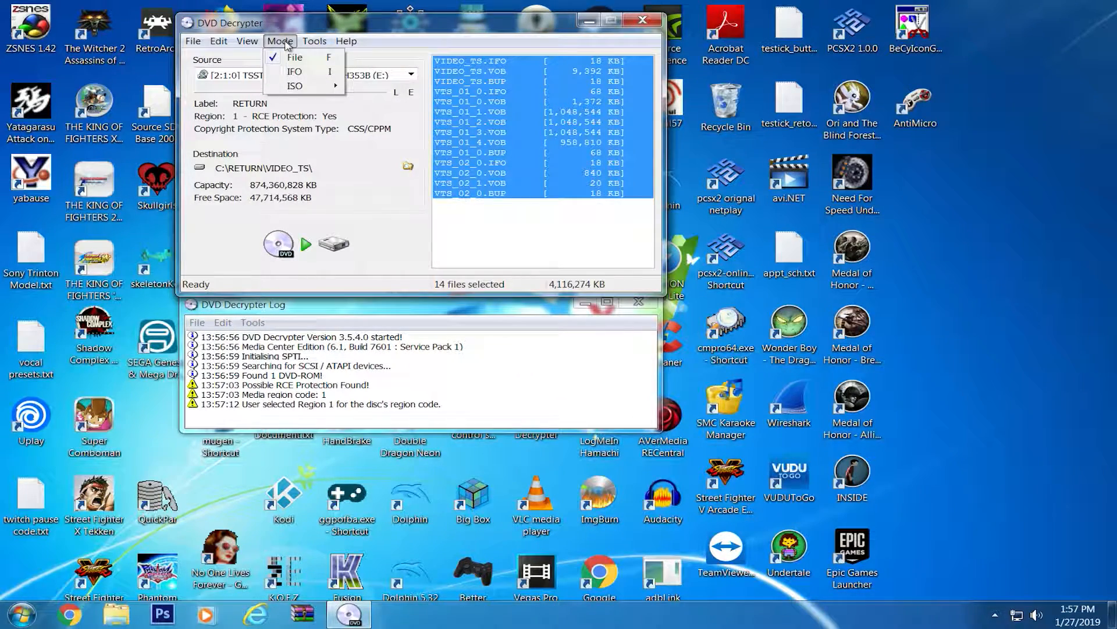
pyautogui.moveTo(294, 71)
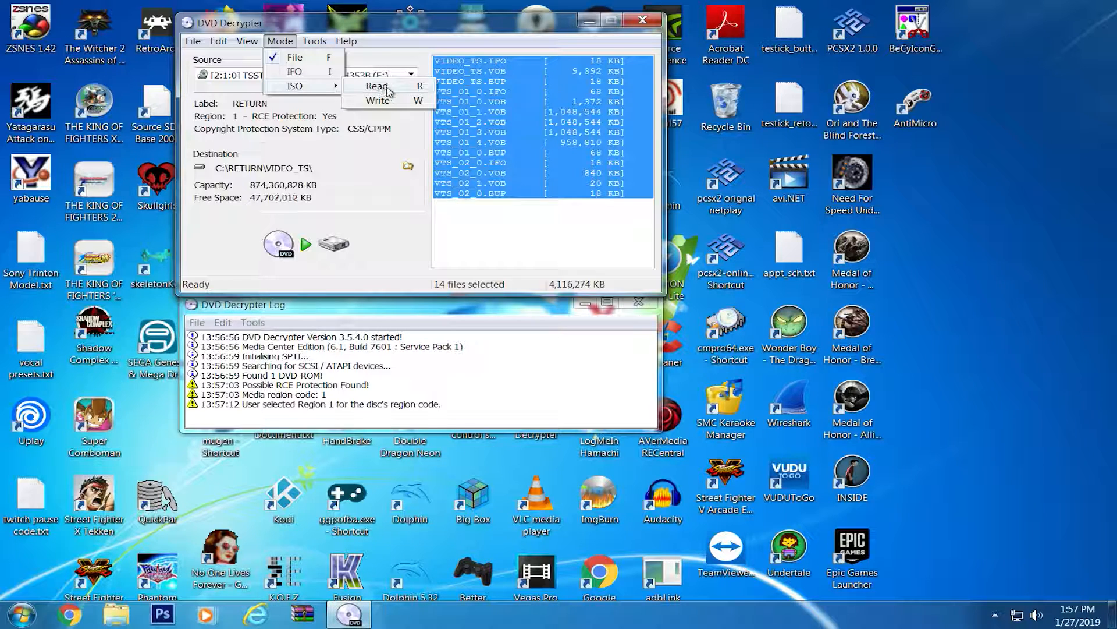
pyautogui.click(376, 85)
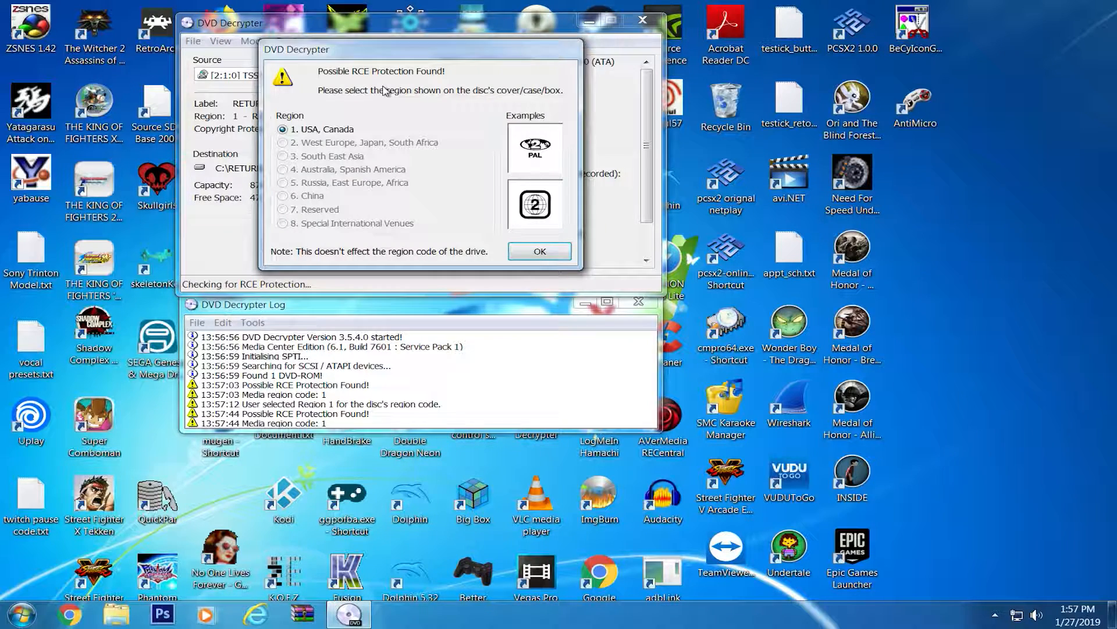
pyautogui.click(539, 251)
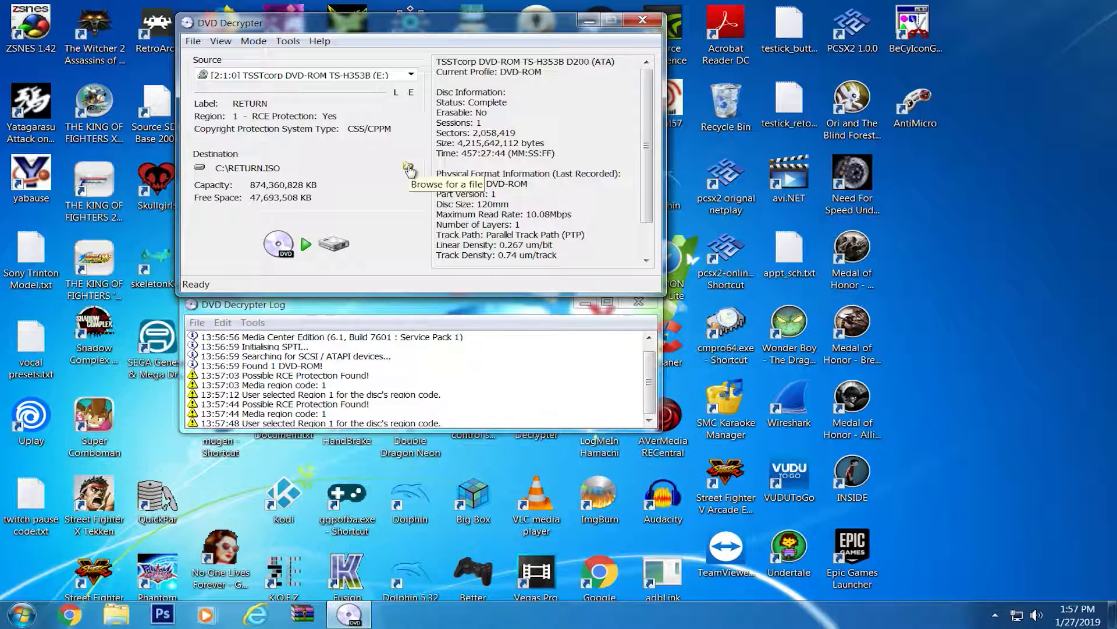
pyautogui.click(408, 169)
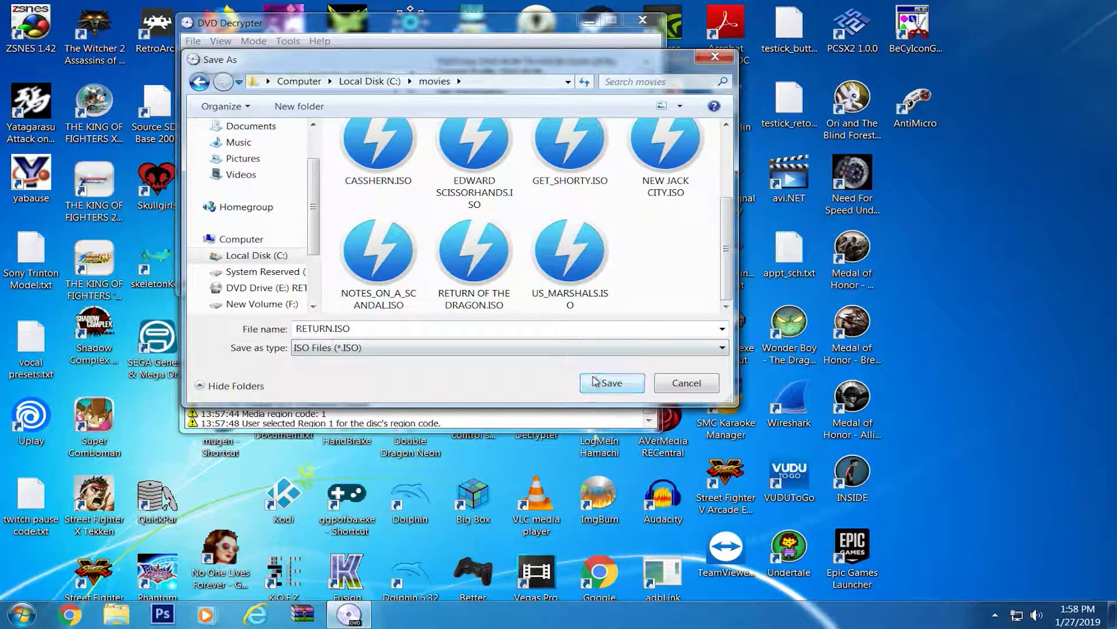
# Save the rip destination as C:\movies\RETURN.ISO
pyautogui.click(611, 383)
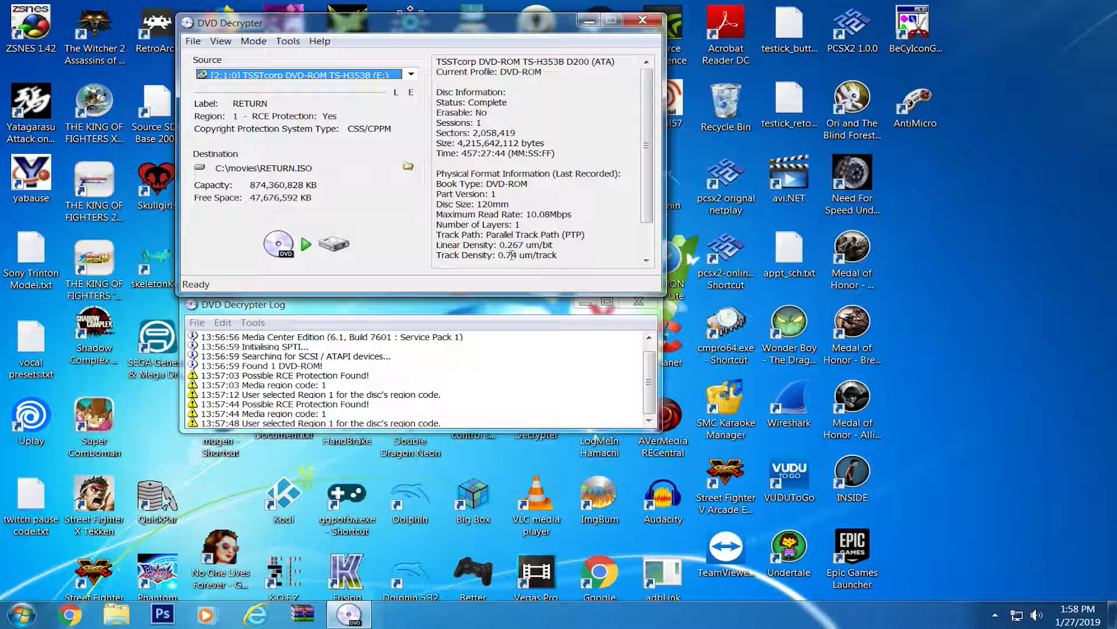
pyautogui.moveTo(282, 256)
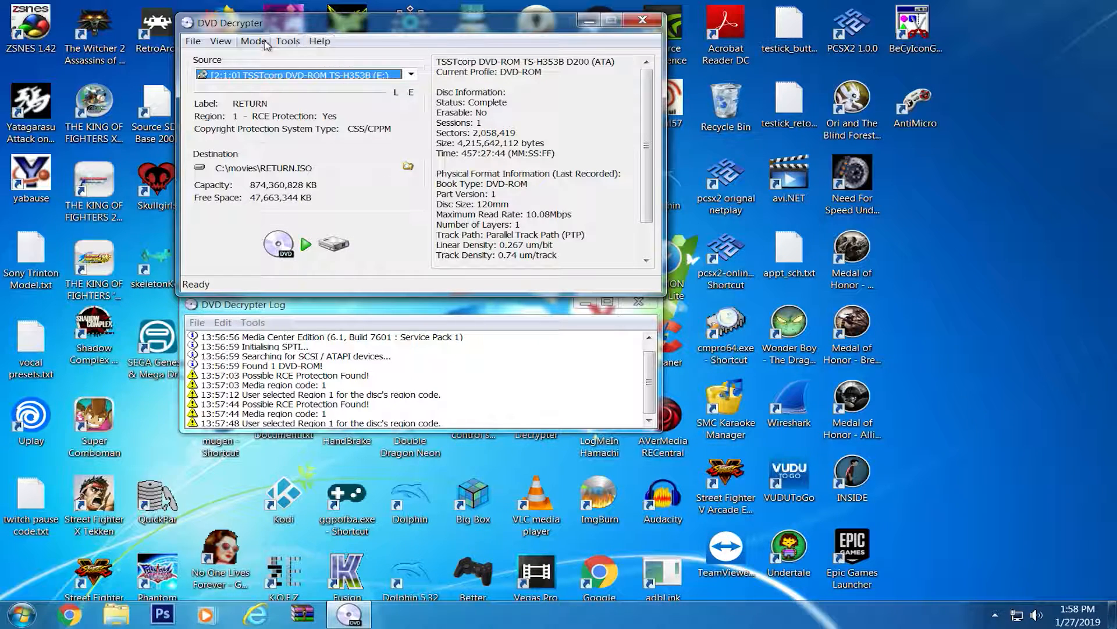
# Show the Tools menu with its extra tools and settings
pyautogui.click(288, 41)
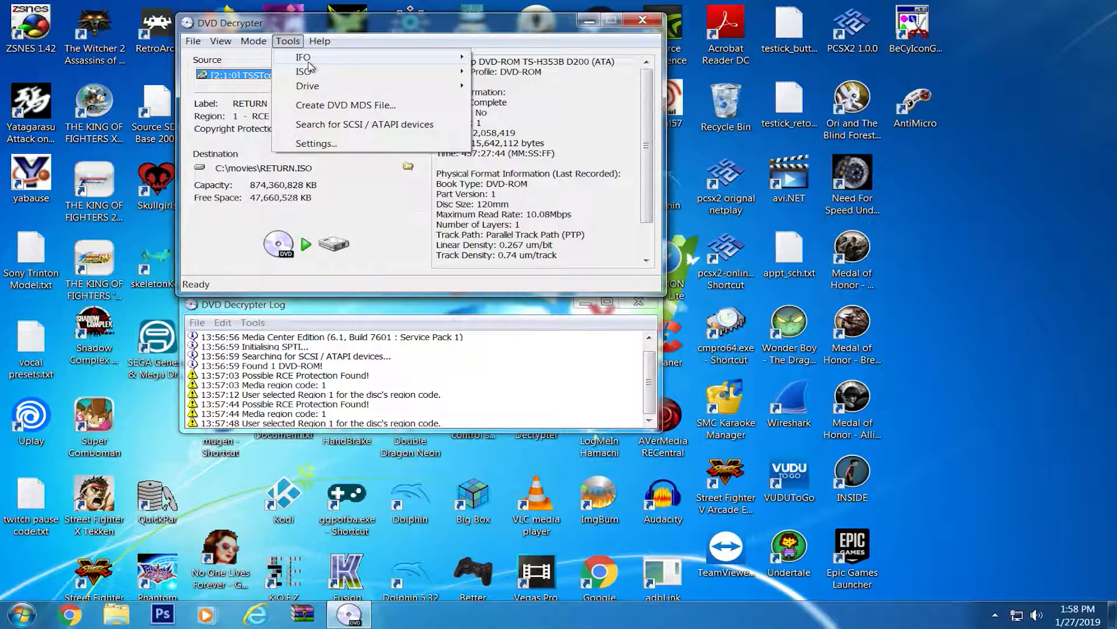